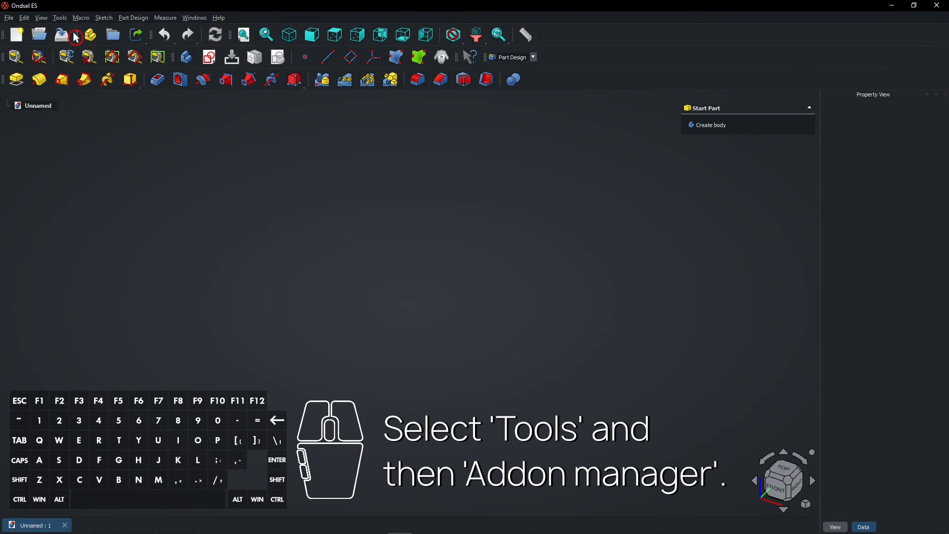
Step: Open the Addon Manager from the Tools menu and search for 'Fas'
click(59, 17)
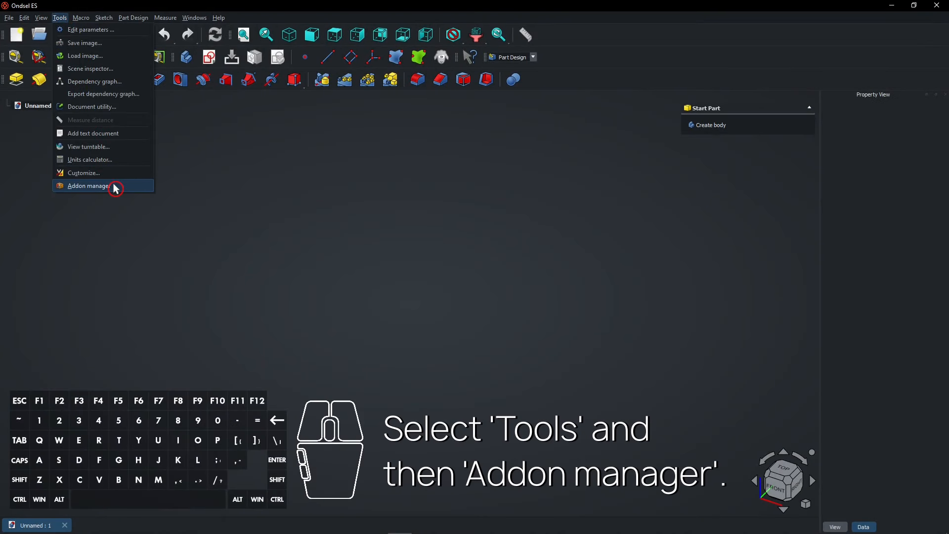
click(88, 185)
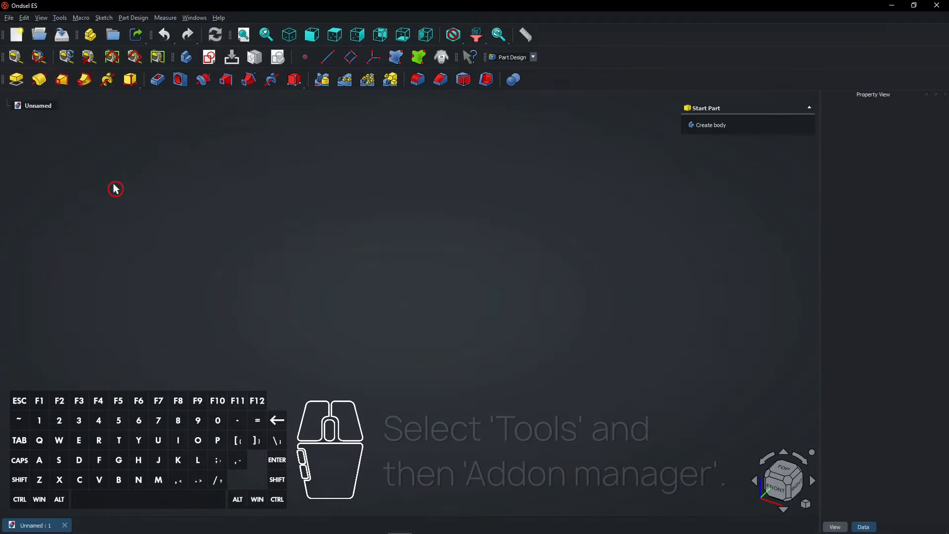
text(Fast)
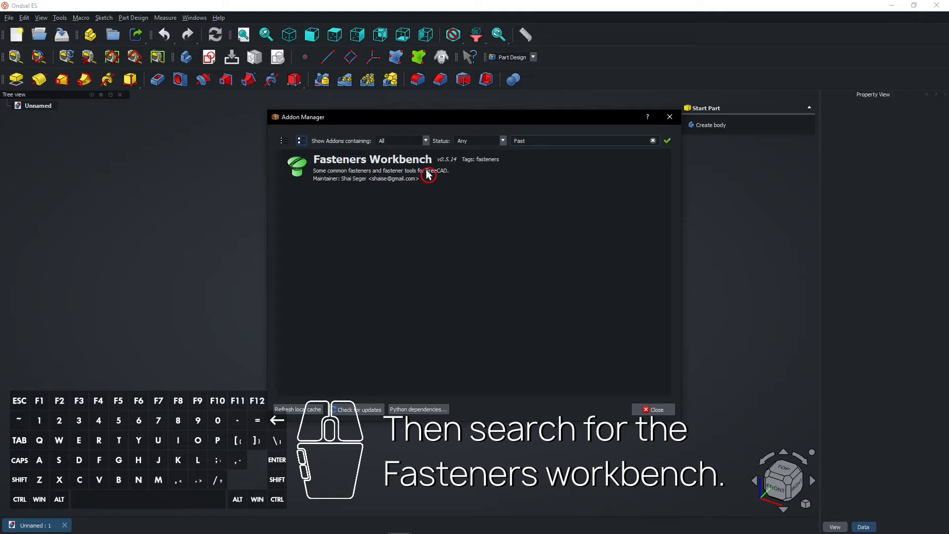
Step: Install the Fasteners Workbench, acknowledge the success message, and close the Addon Manager
click(372, 159)
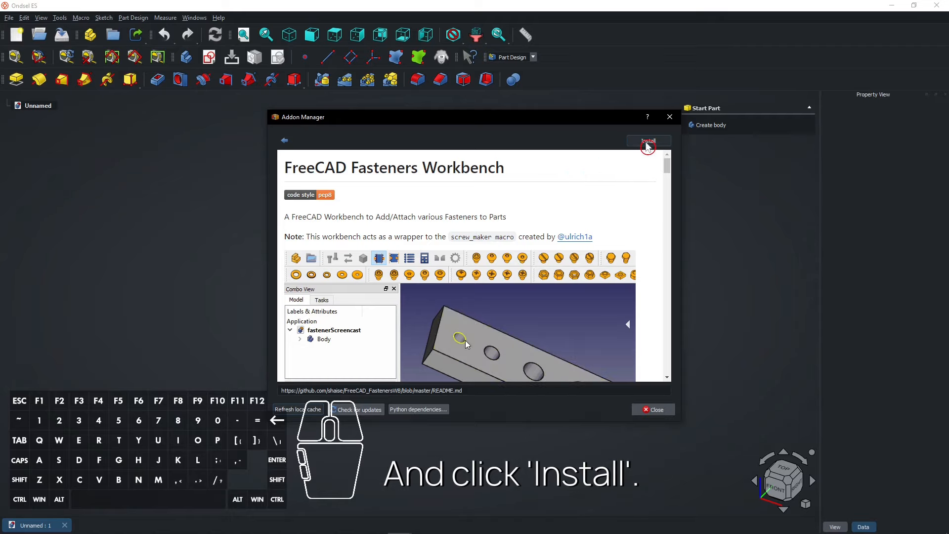
click(648, 141)
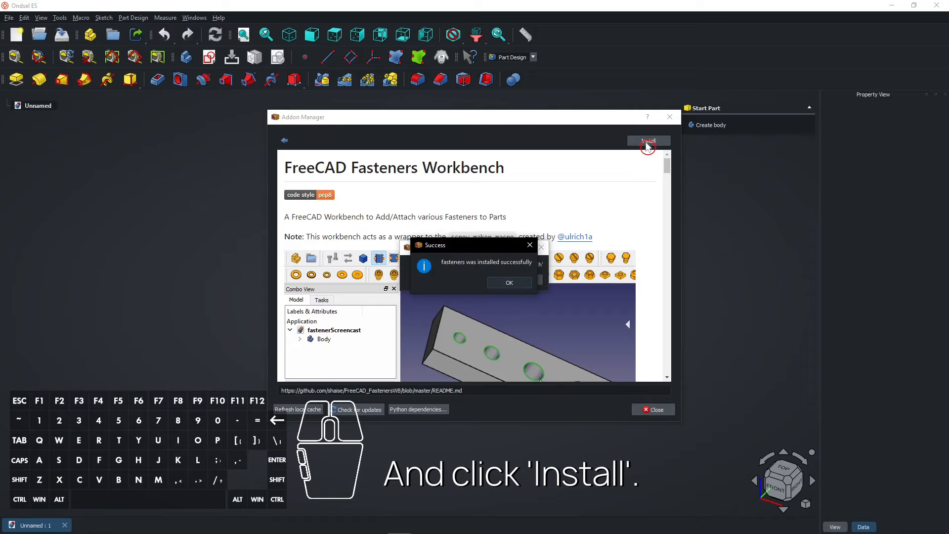
click(508, 283)
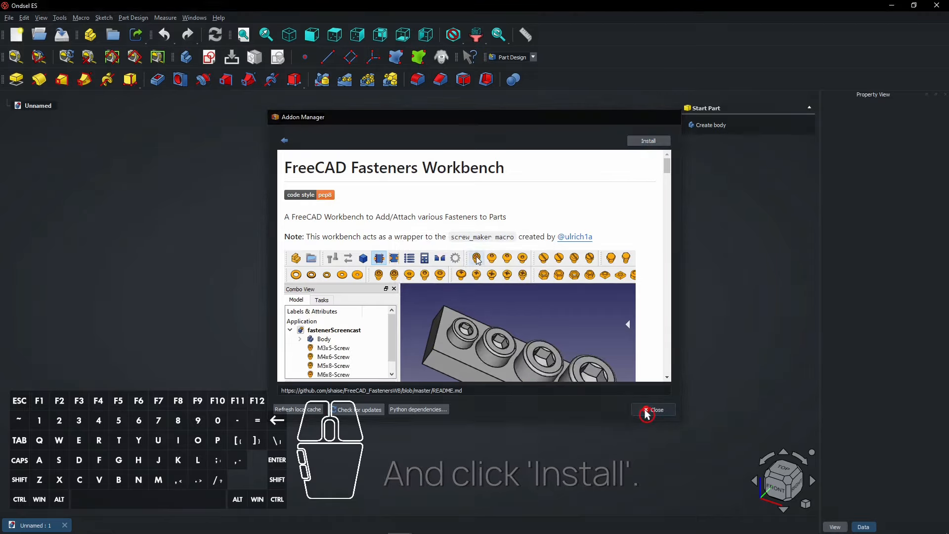
click(653, 409)
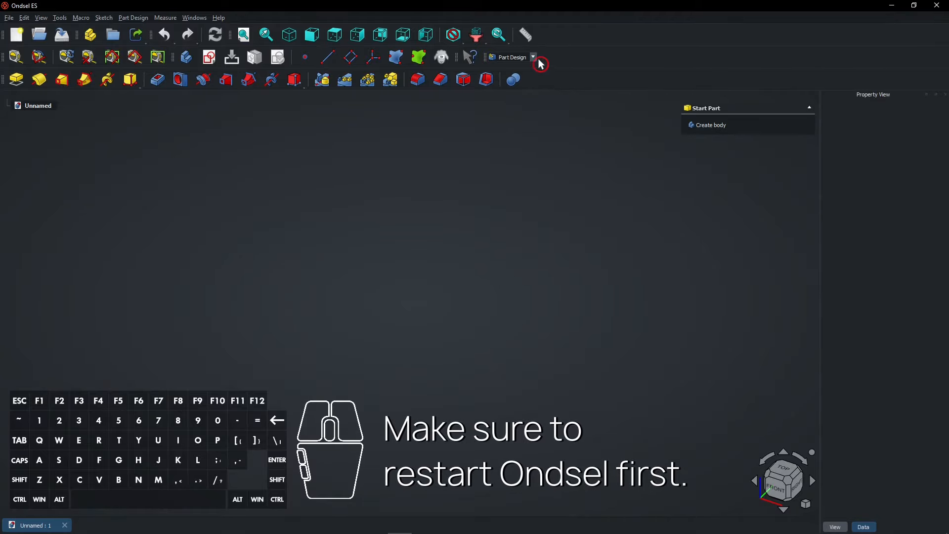
Step: Choose Fasteners from the workbench dropdown, reopening the list after a first attempt
click(533, 57)
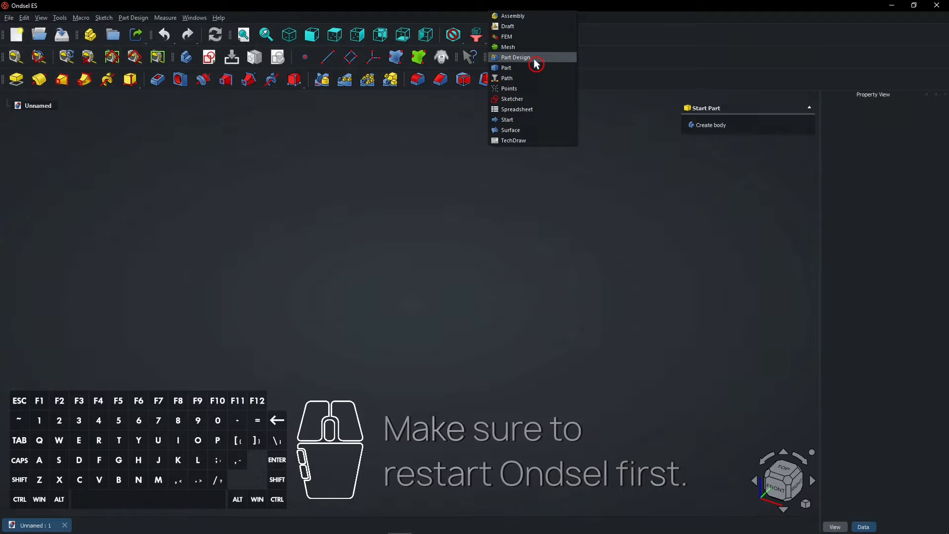
click(514, 57)
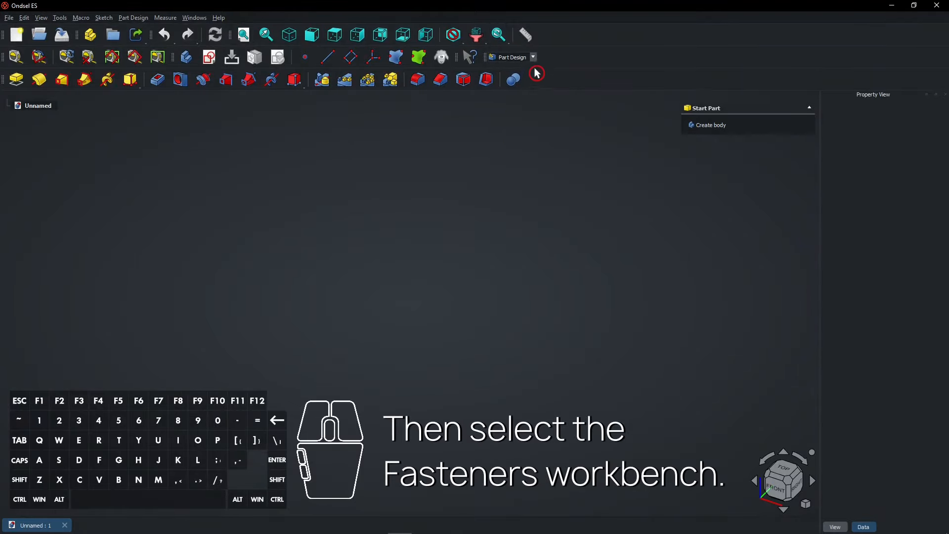
click(532, 57)
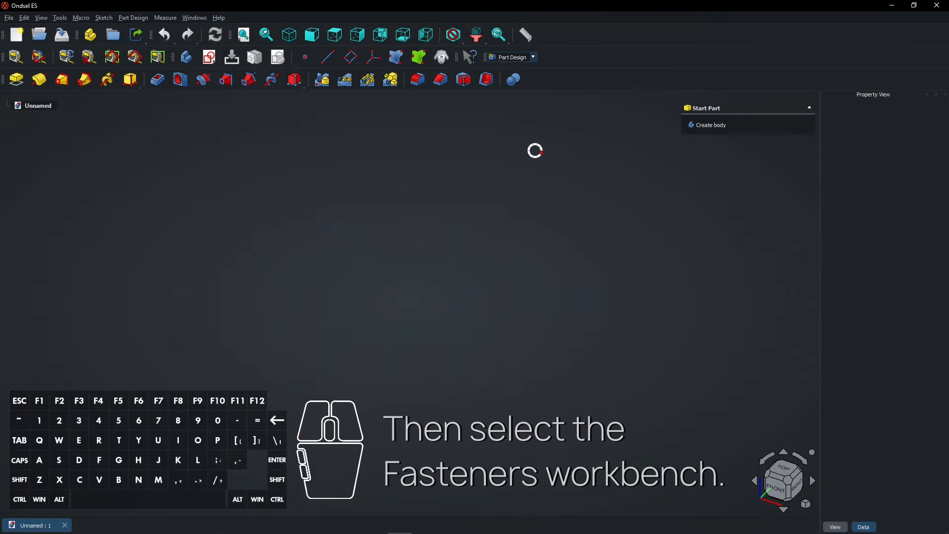
click(512, 57)
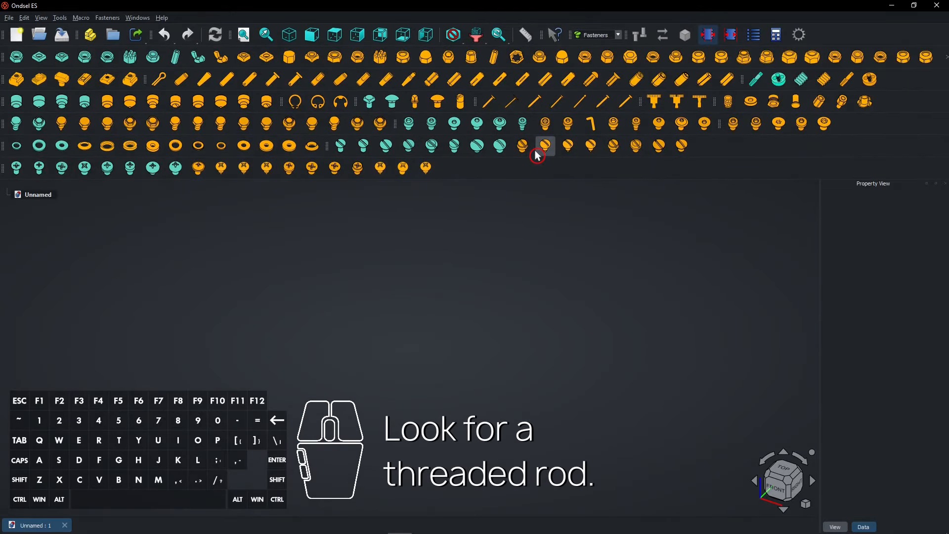
mouse_move(800, 118)
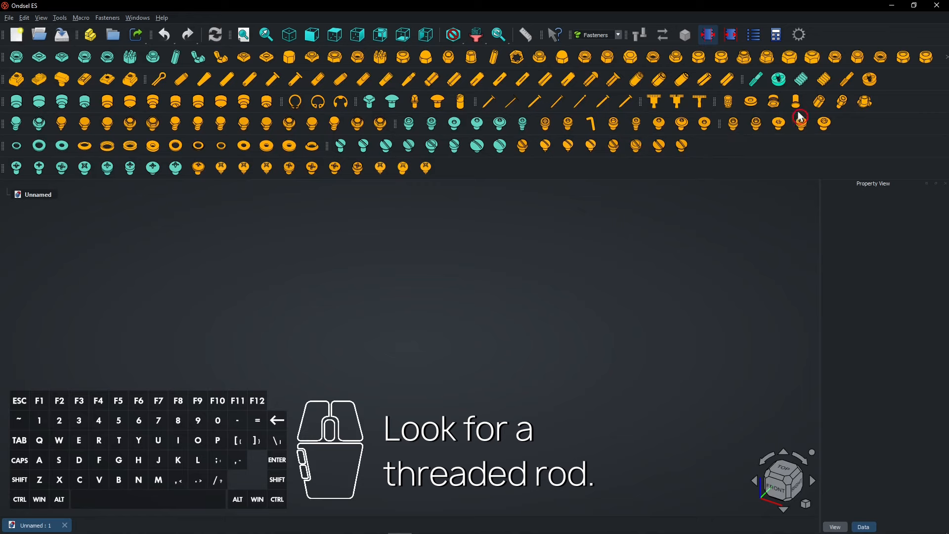
mouse_move(823, 78)
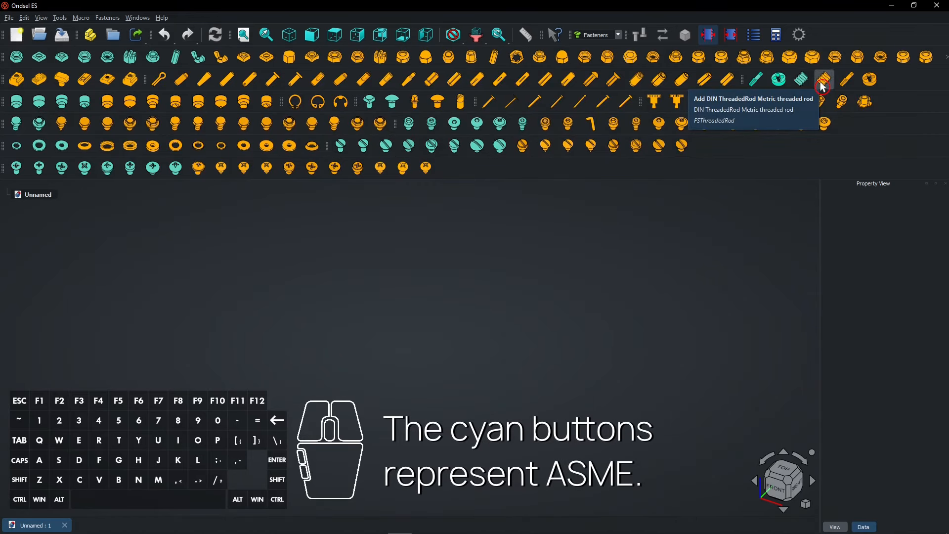
mouse_move(800, 79)
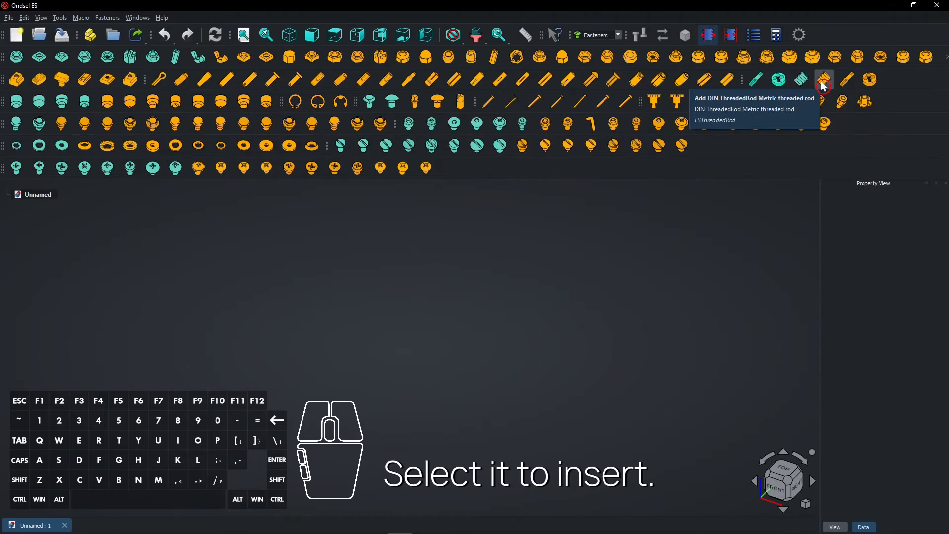
Step: Insert the metric DIN threaded rod M6x20-ThreadedRod from the Fasteners toolbar
click(823, 79)
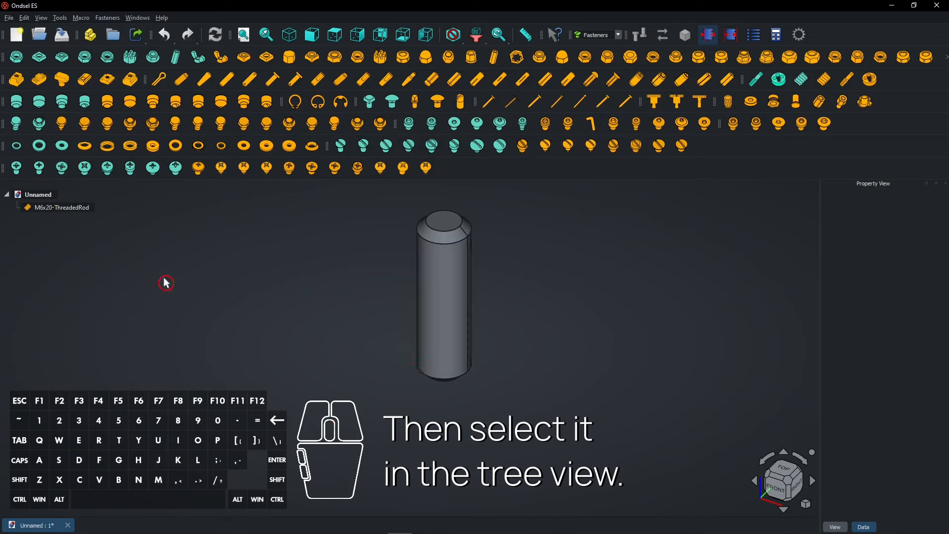
Step: Select the threaded rod and set its thread property to true for modelled threads
click(61, 207)
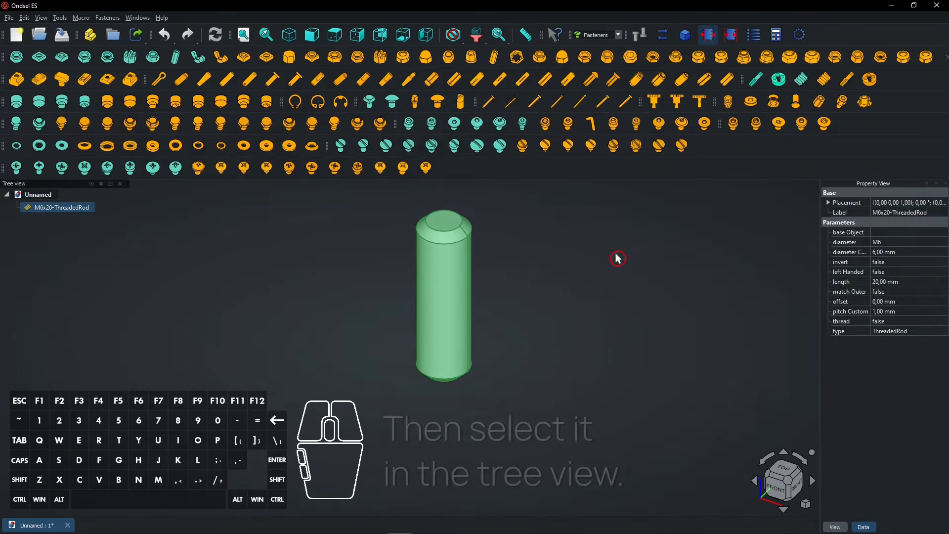
click(883, 321)
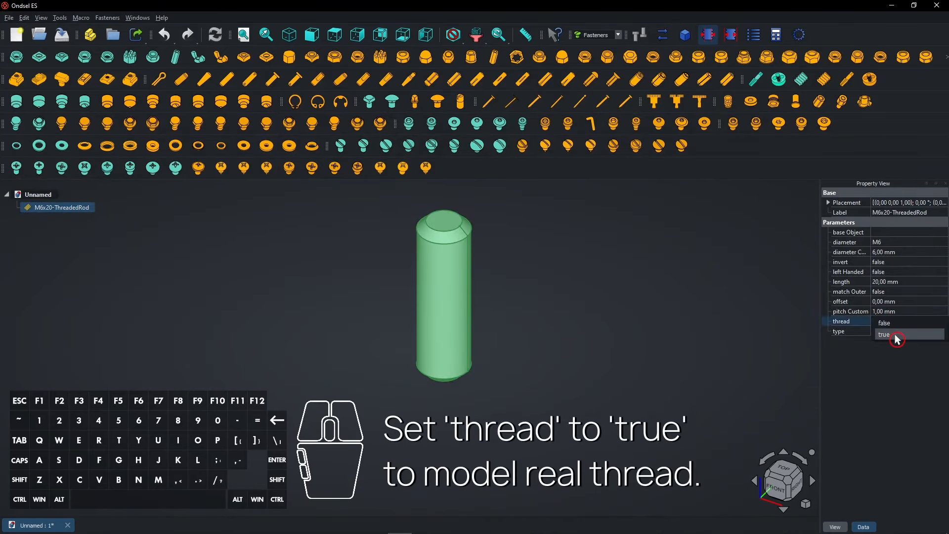
click(883, 334)
text(10)
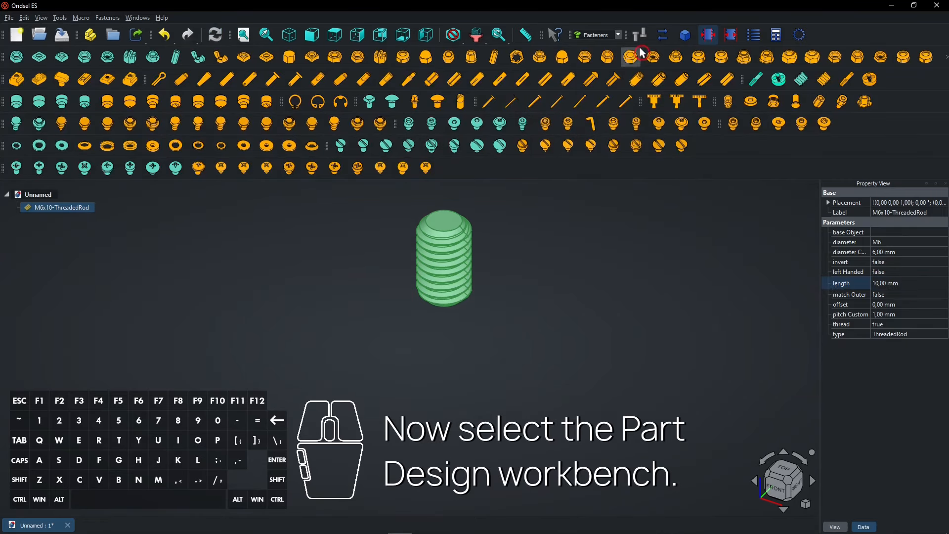
Step: Switch to Part Design, create a Body around the M6x10 rod, and inspect its BaseFeature
click(611, 34)
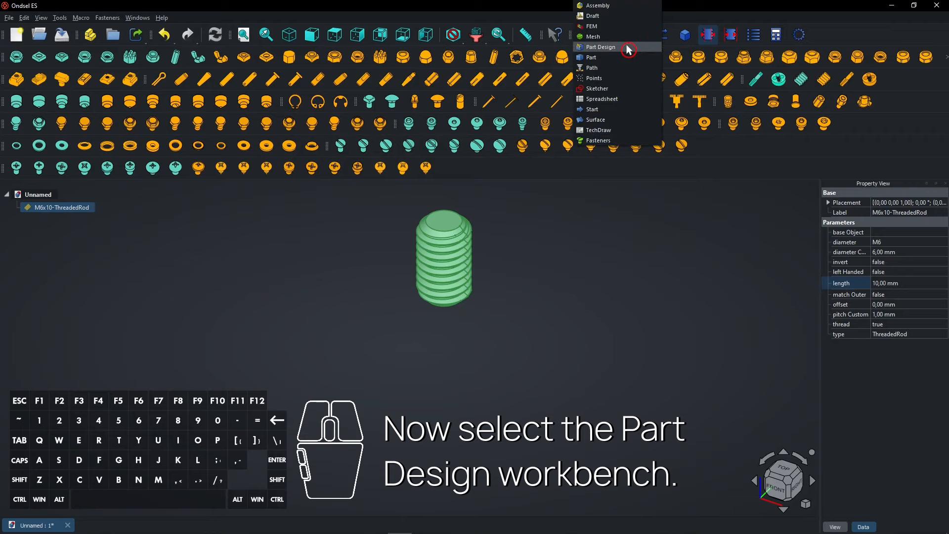
click(599, 47)
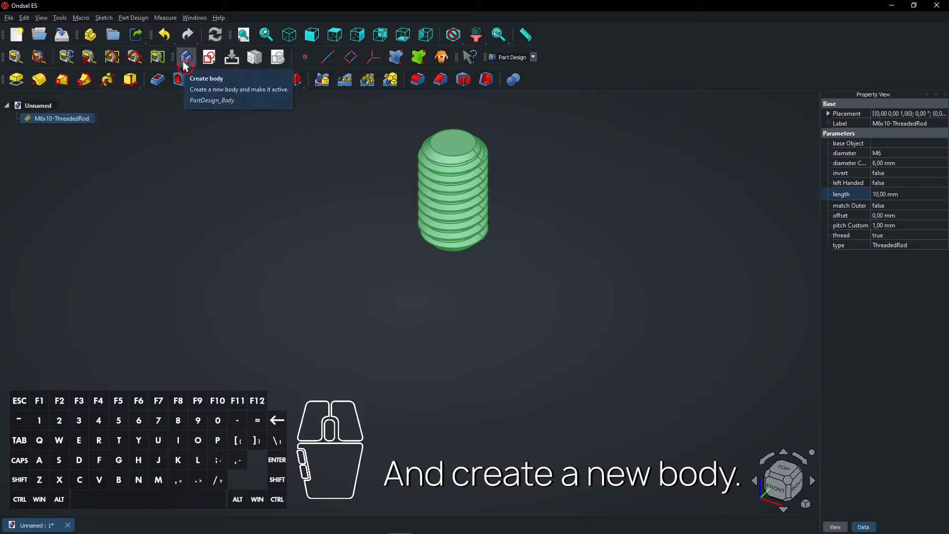
click(186, 56)
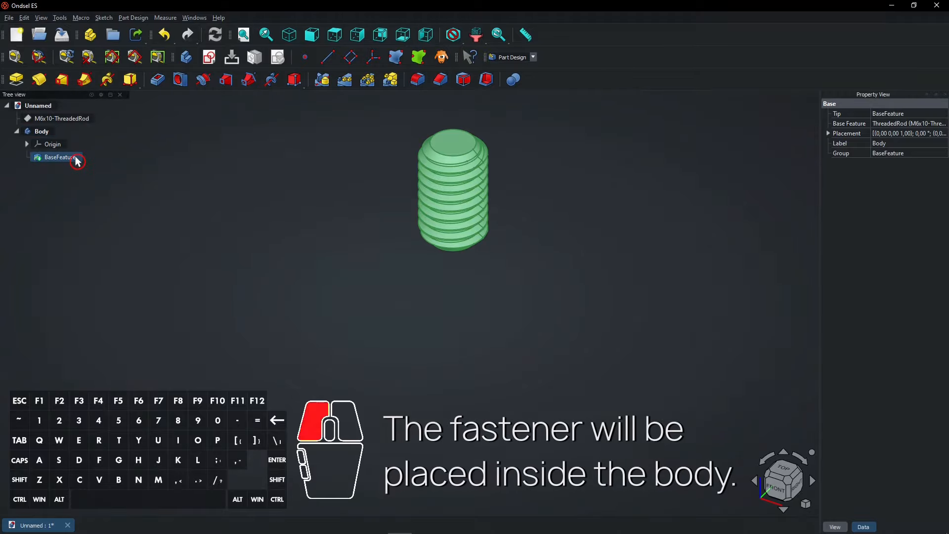
click(41, 132)
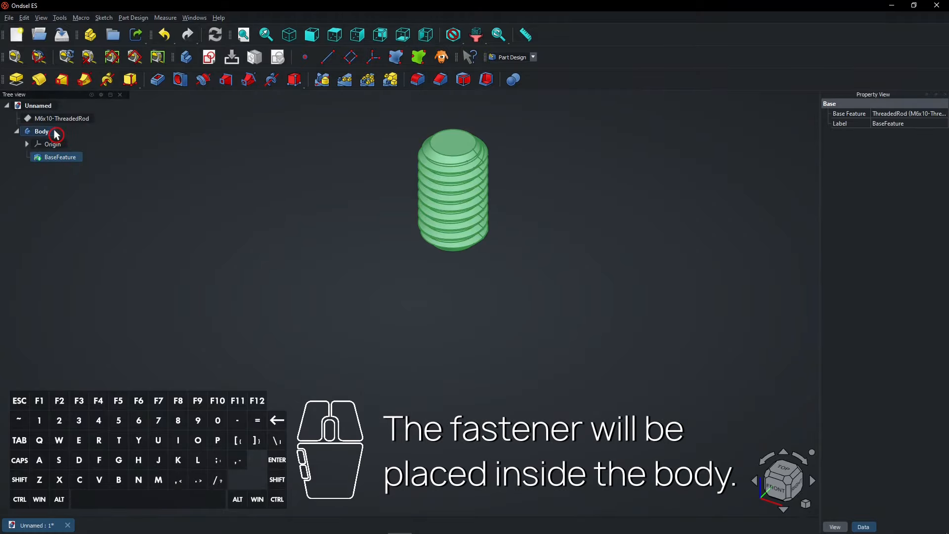
click(61, 118)
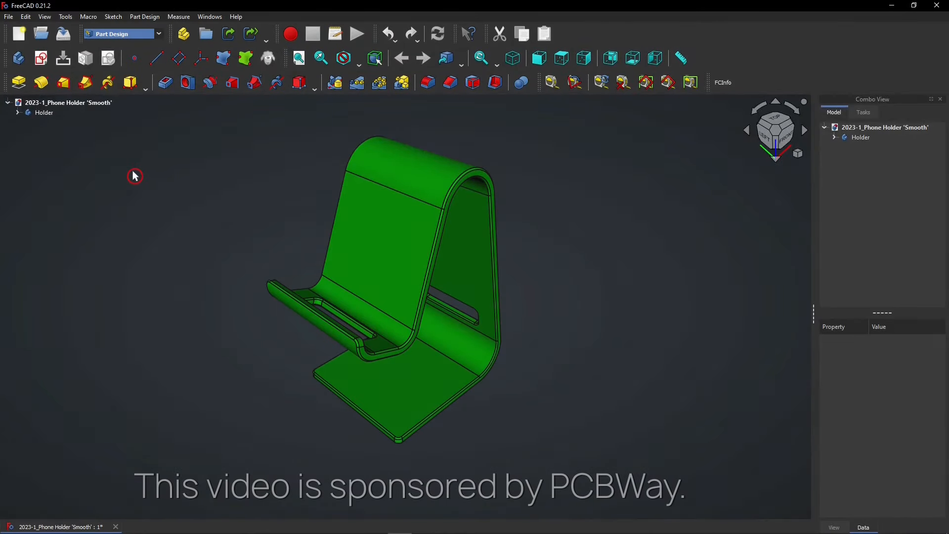
Step: Run the PCBWay macro from the Addon Manager to upload the model
click(65, 17)
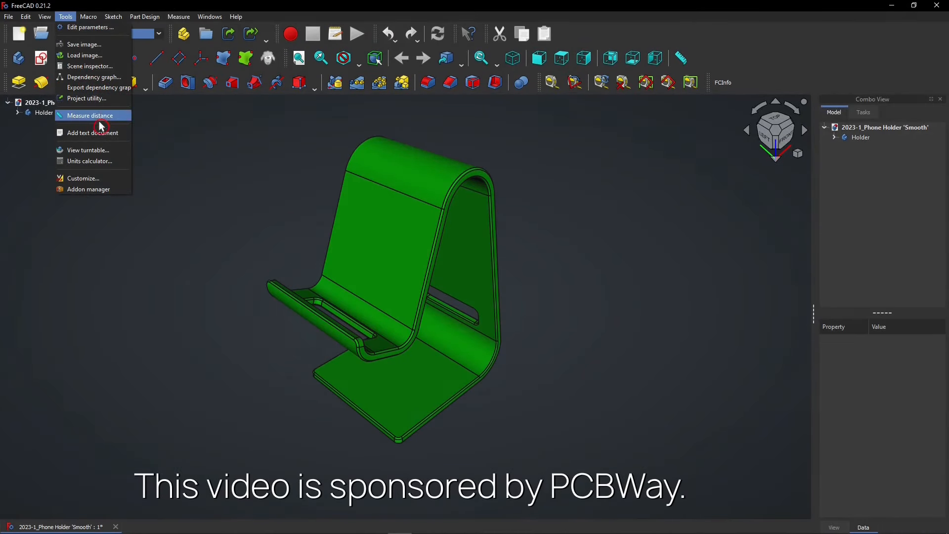
click(88, 189)
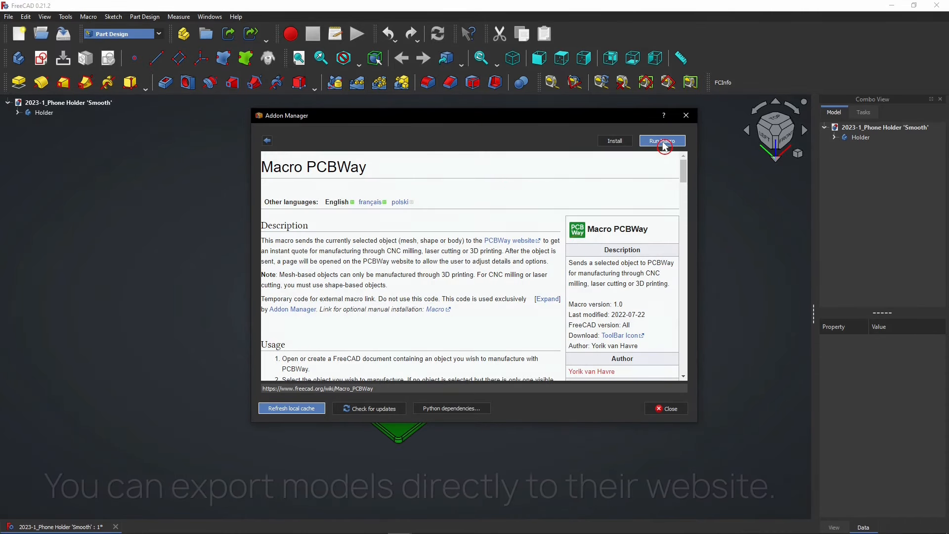
click(661, 140)
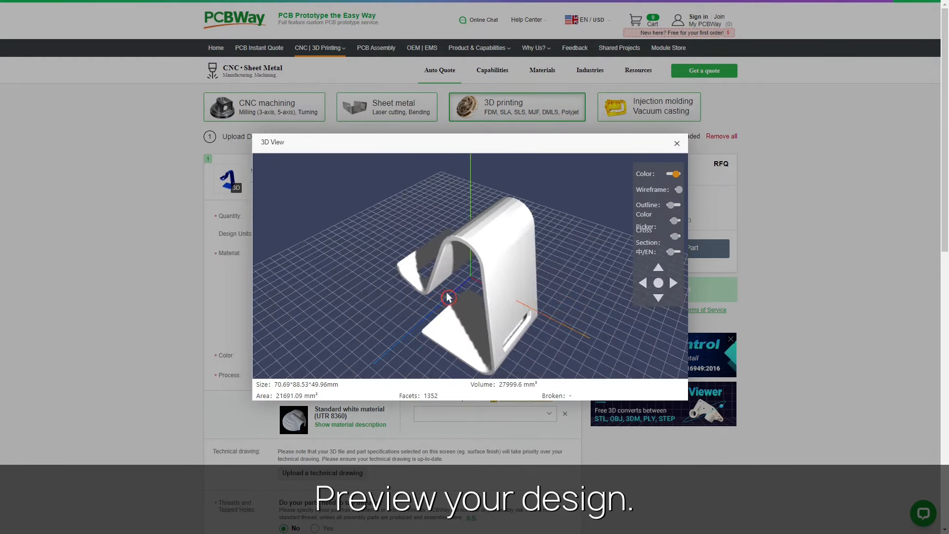
Step: Try CNC machining and sheet metal, return to 3D printing, then open the quantity pricing
click(676, 143)
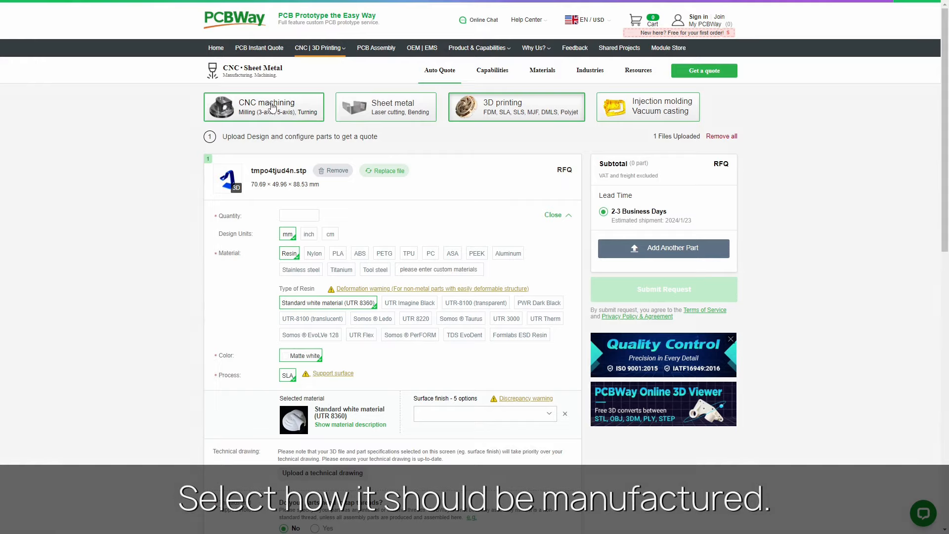
click(385, 107)
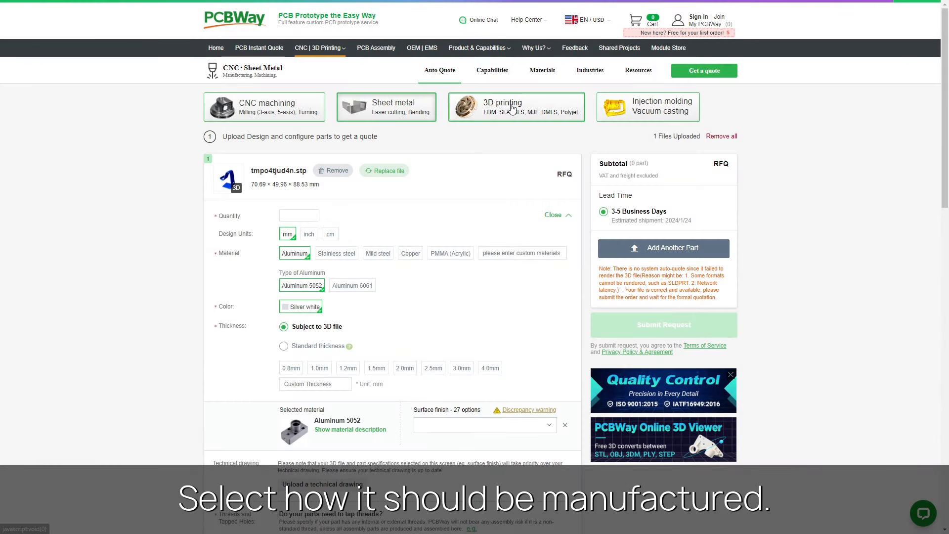
click(647, 106)
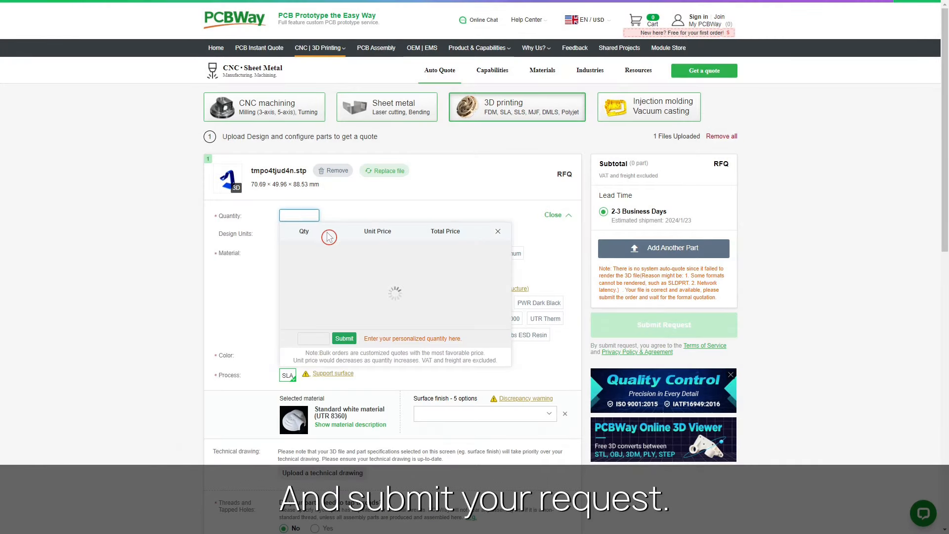
click(344, 338)
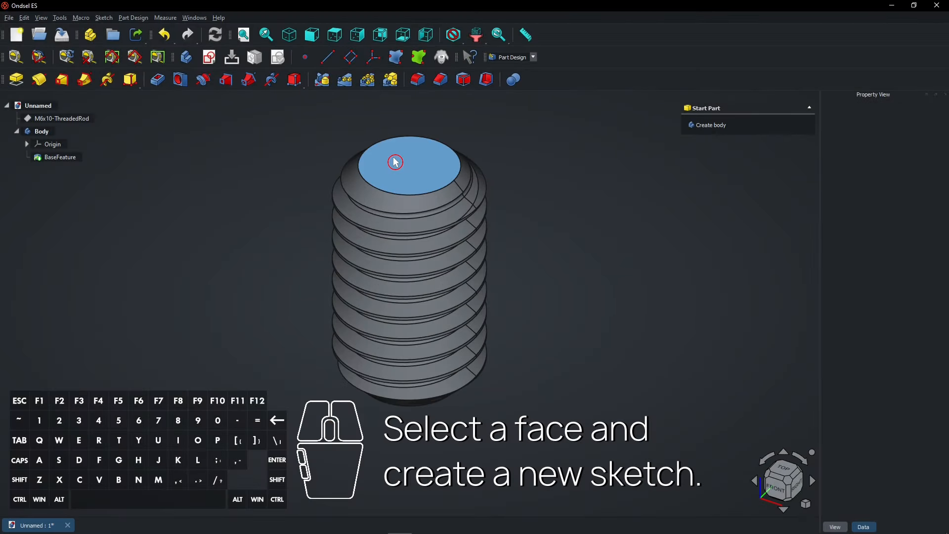
Step: Select the rod's flat top face and create a new sketch on it
click(395, 161)
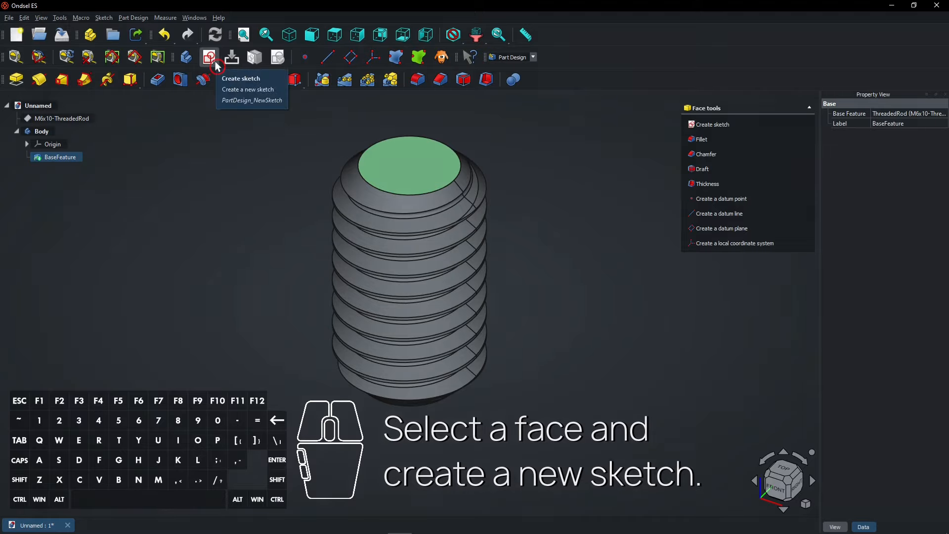
click(240, 79)
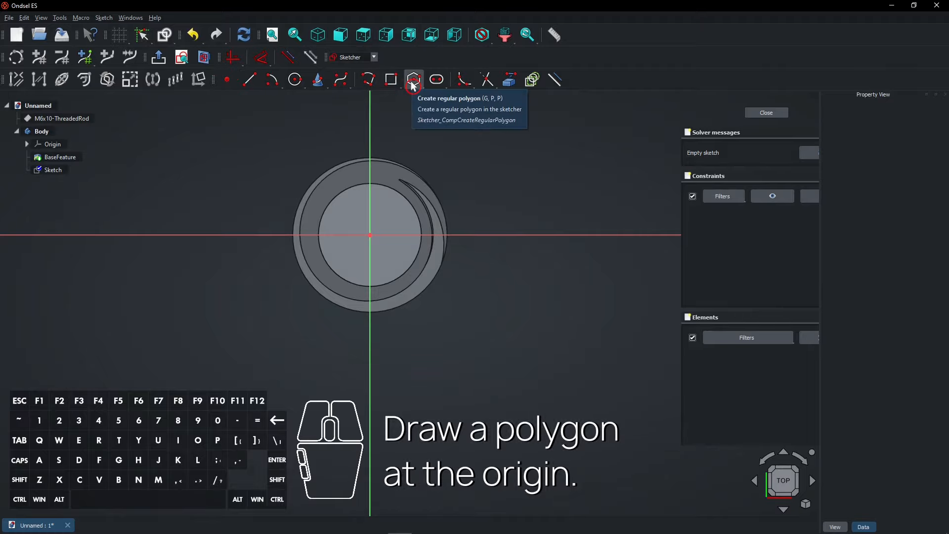
Step: Draw a regular hexagon at the origin, select its top edge, and set the across-flats distance
click(414, 79)
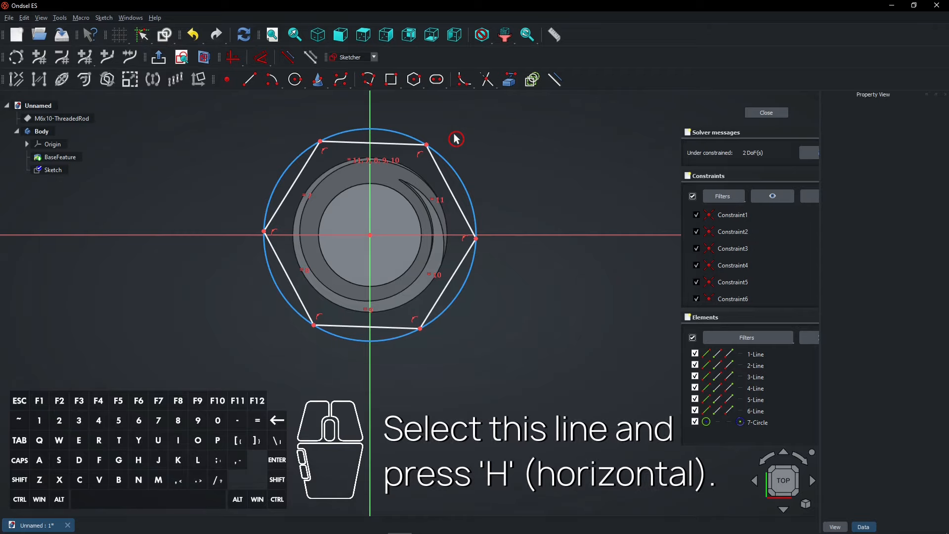
click(374, 144)
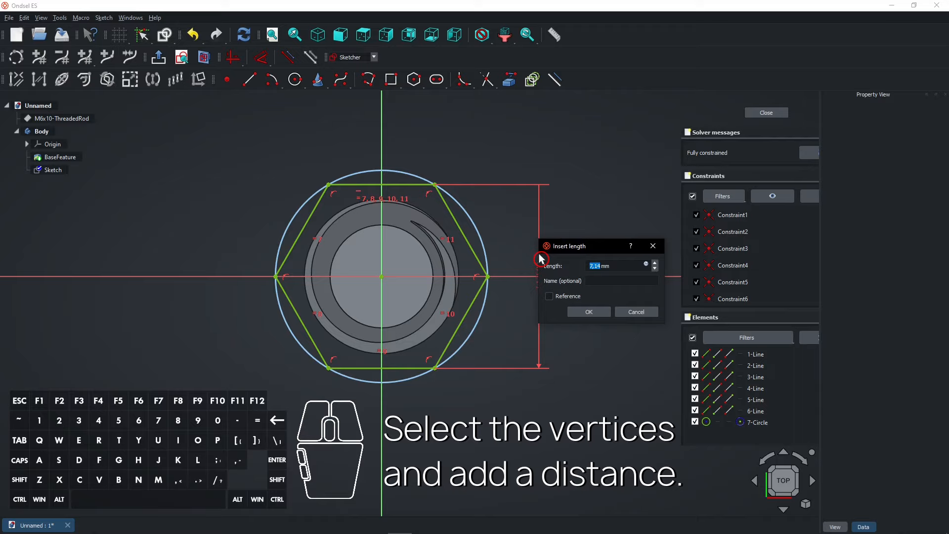
click(588, 311)
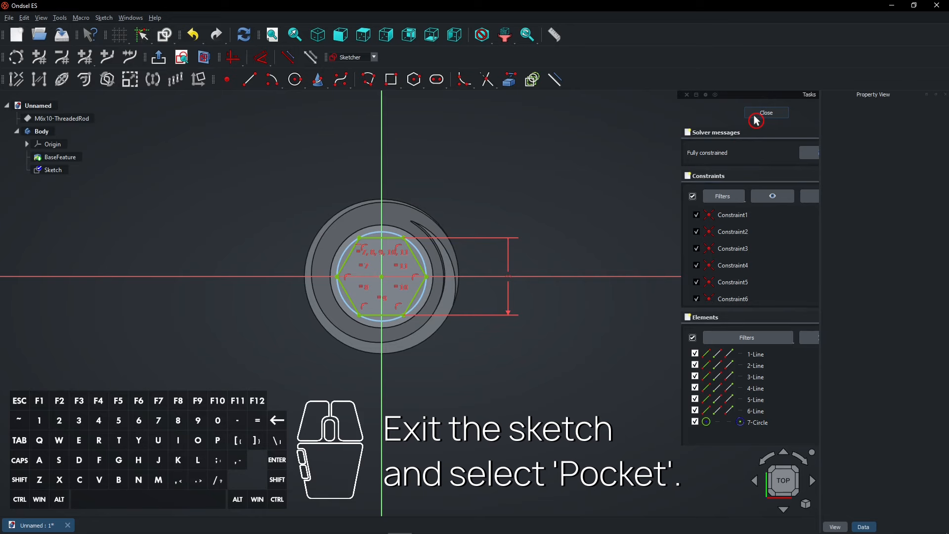
Step: Close the hexagon sketch and pocket it 3 mm deep into the rod's top face
click(765, 113)
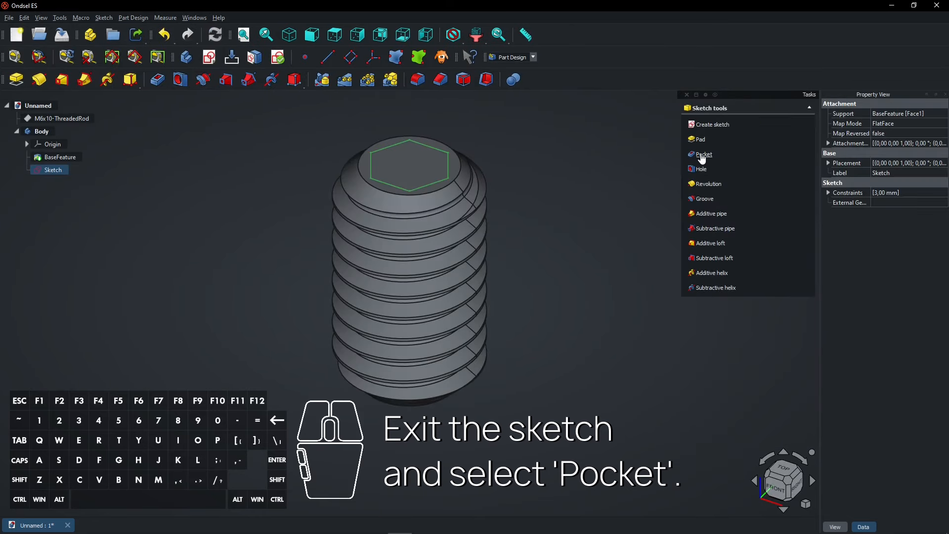
mouse_move(701, 155)
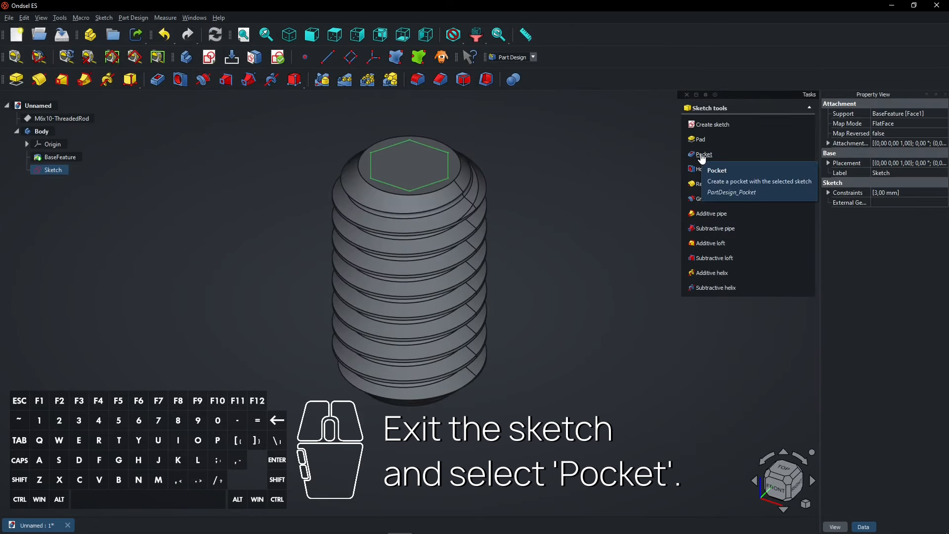
click(701, 155)
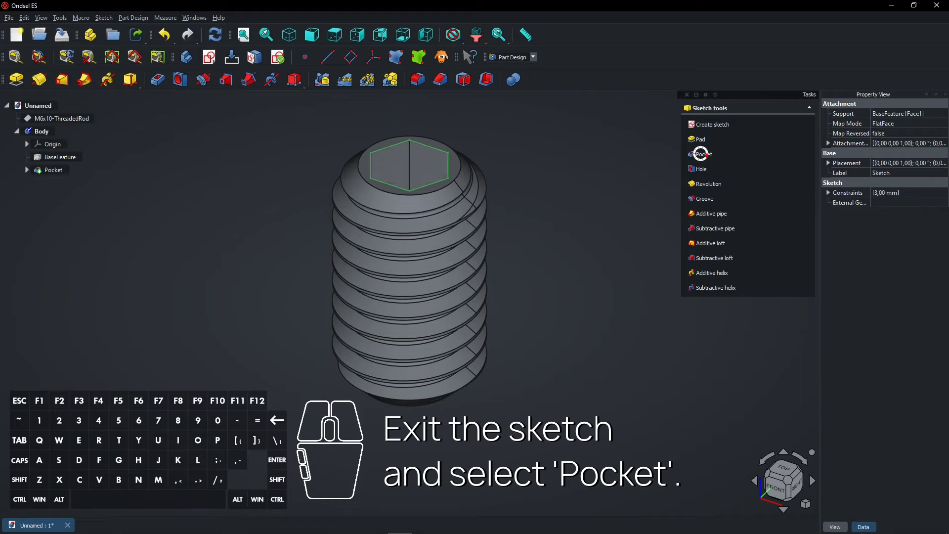
click(701, 154)
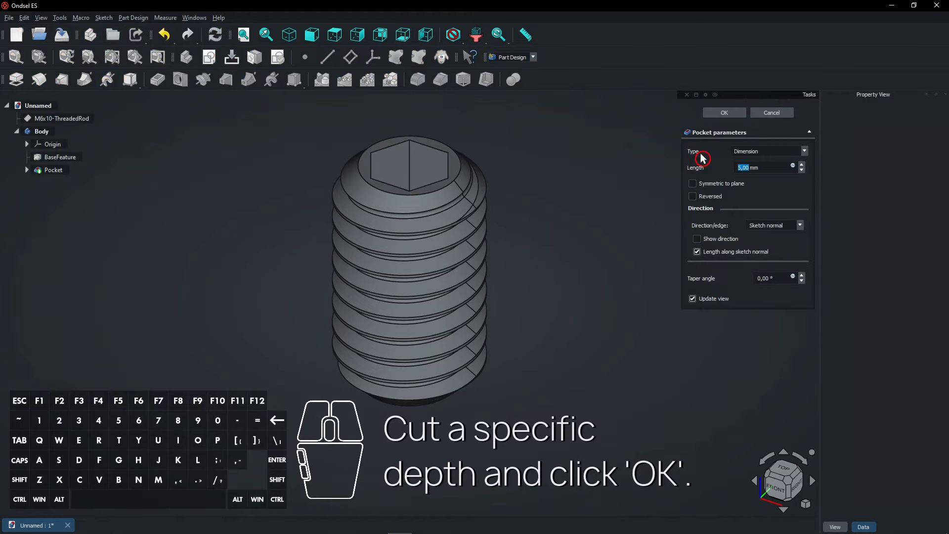
text(3 mm)
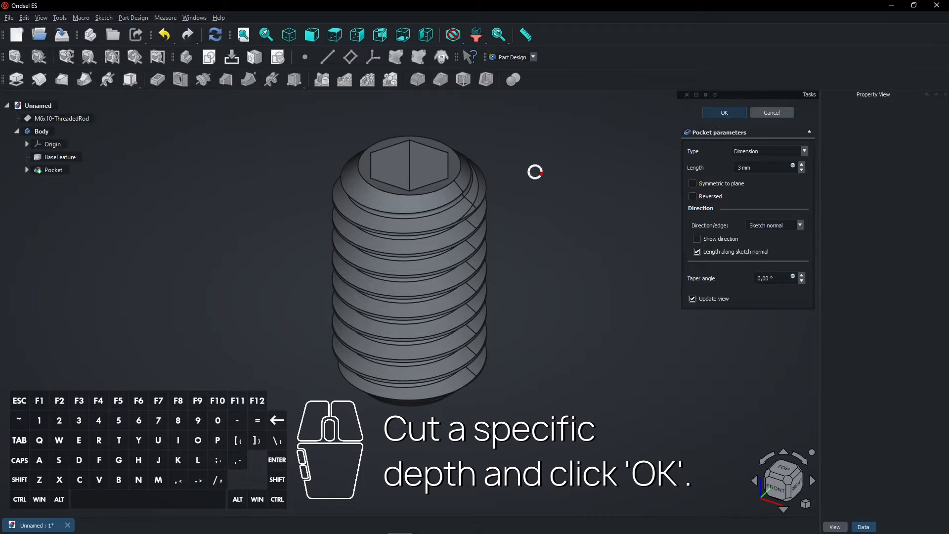
click(724, 113)
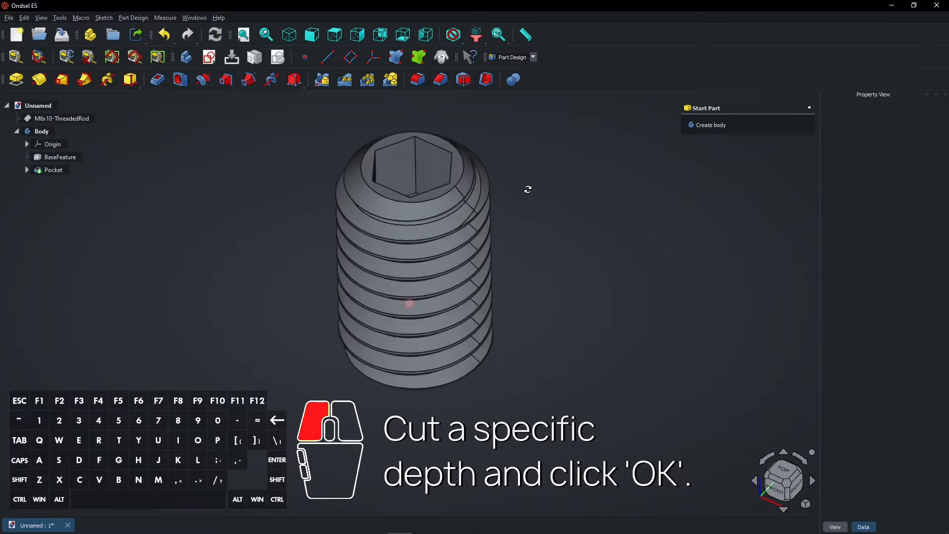
drag(528, 189, 511, 350)
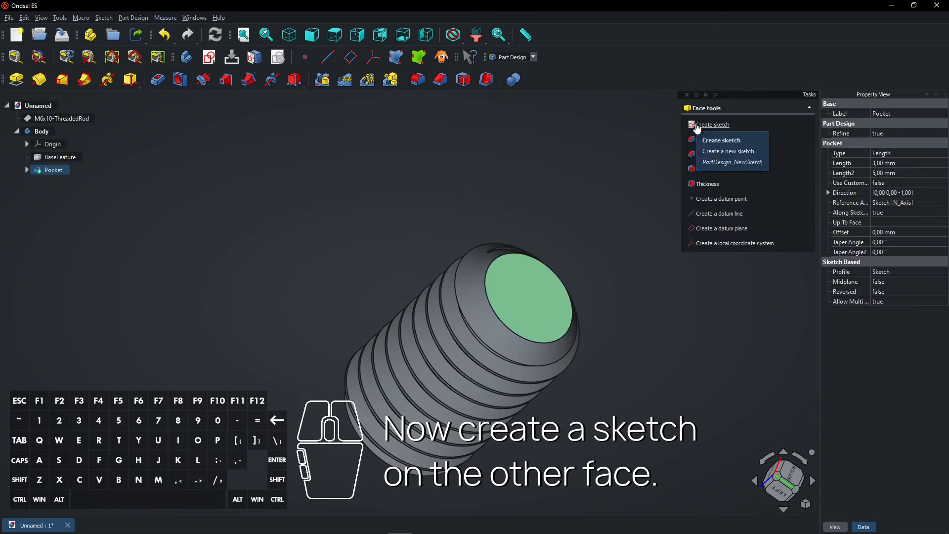
Step: On the bottom face, sketch a circle at the origin with a 4 mm diameter constraint
click(720, 140)
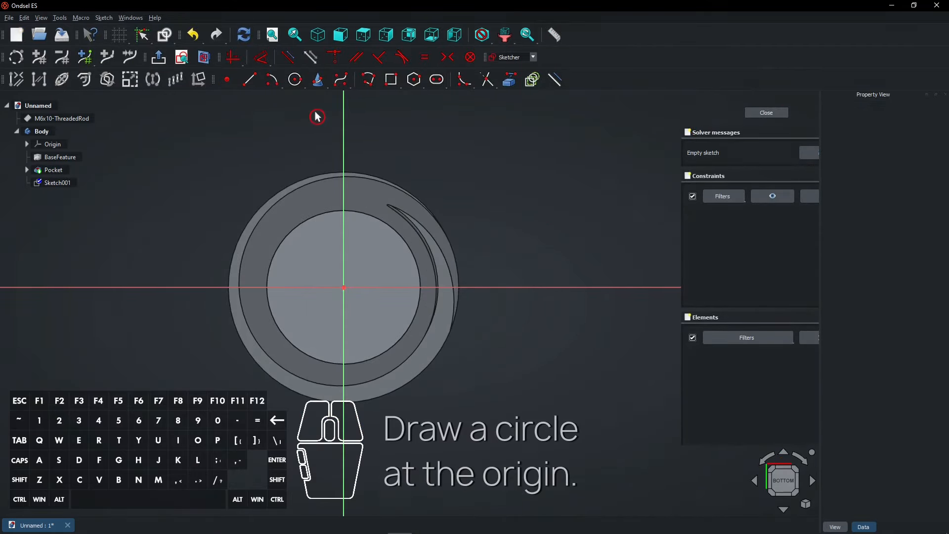
mouse_move(295, 79)
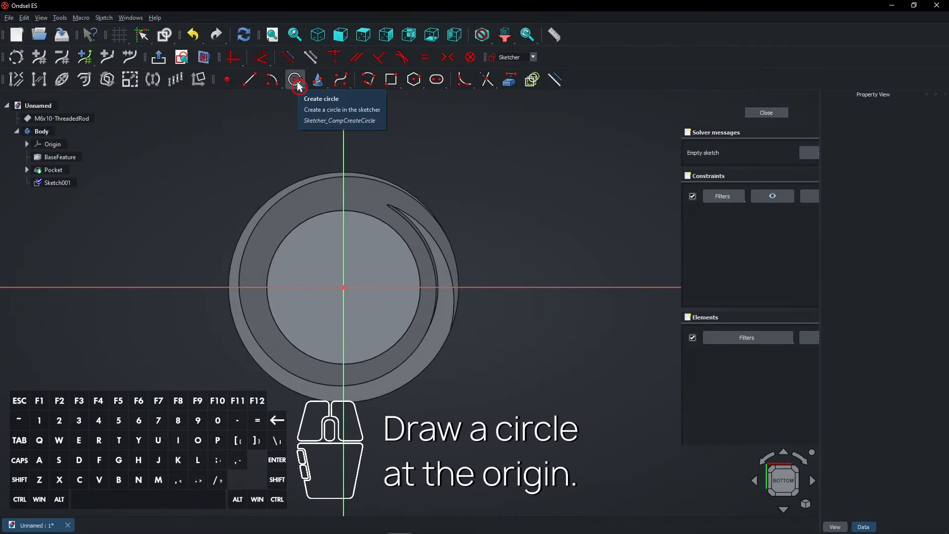
click(294, 79)
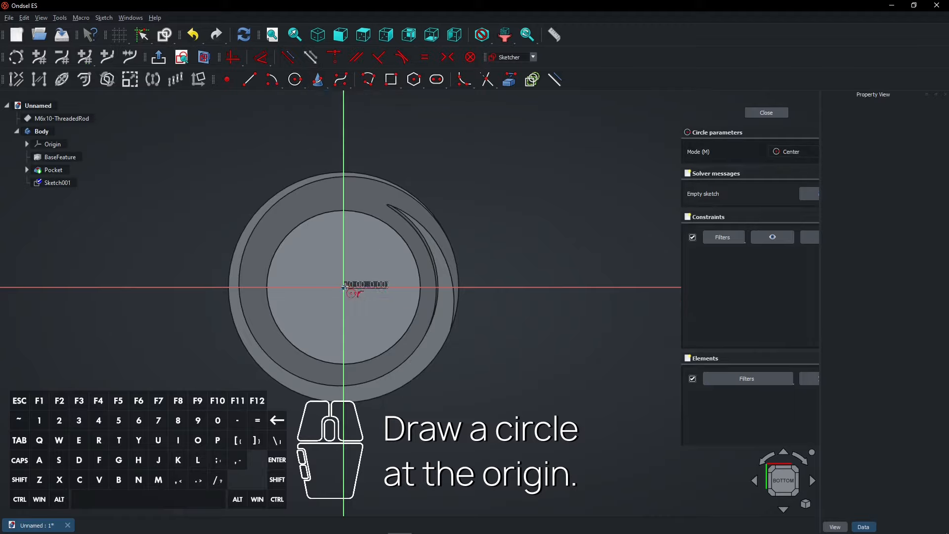
click(417, 186)
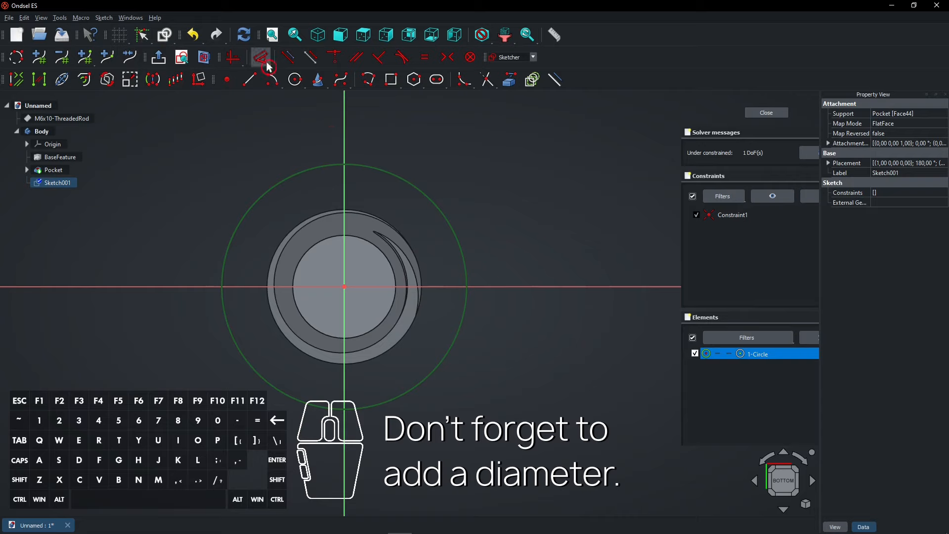
click(260, 57)
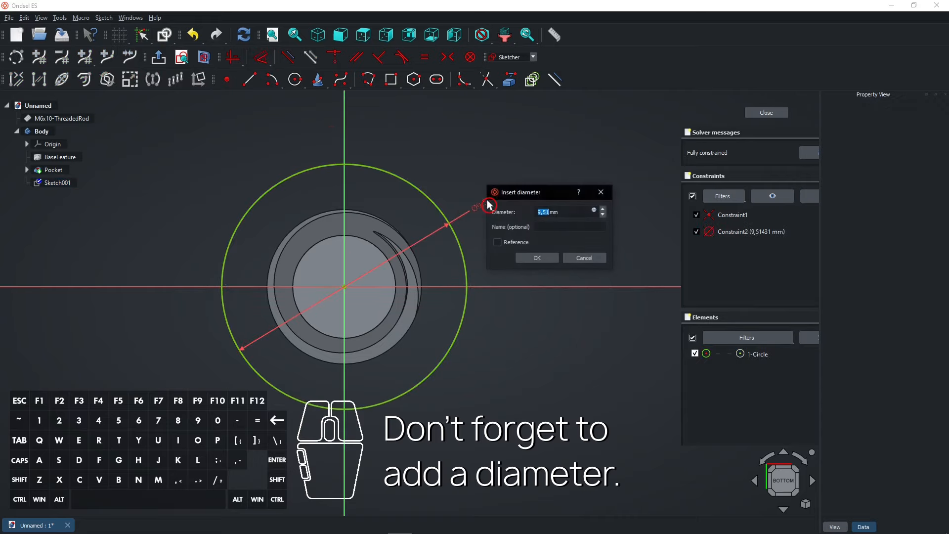
click(536, 257)
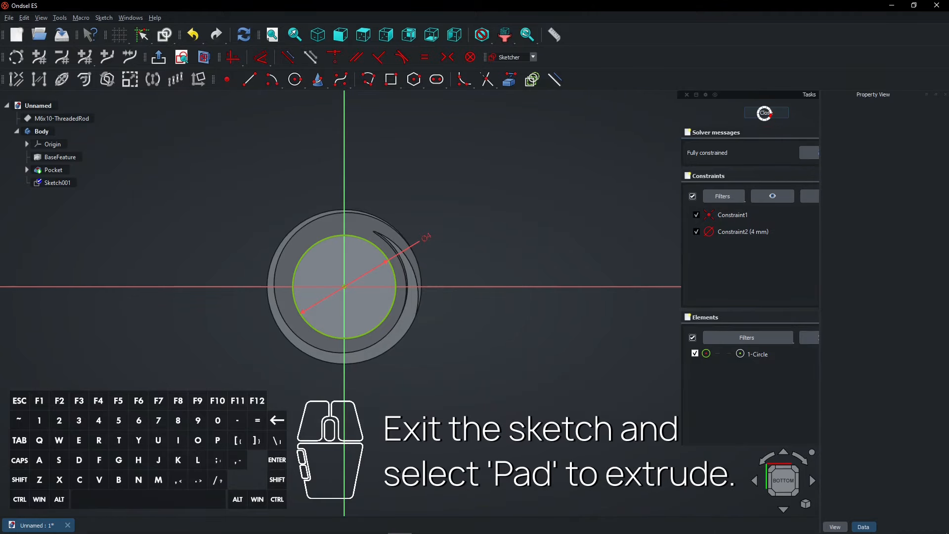
Step: Close the circle sketch and pad it into a short pin on the rod
click(766, 113)
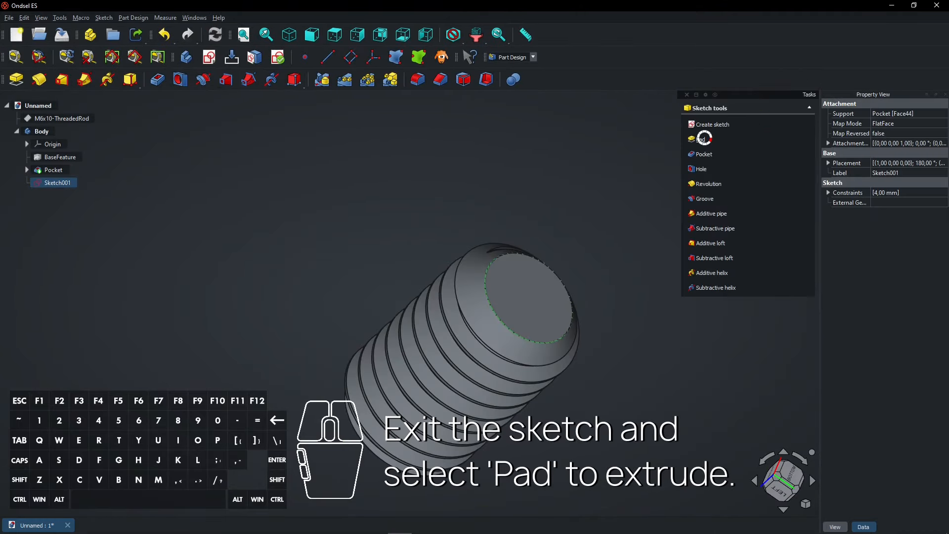
click(701, 140)
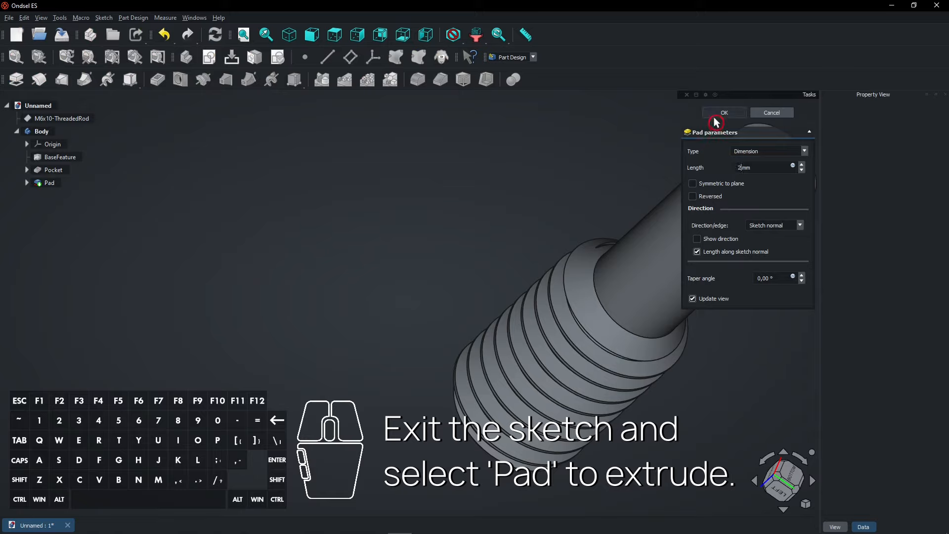
click(724, 112)
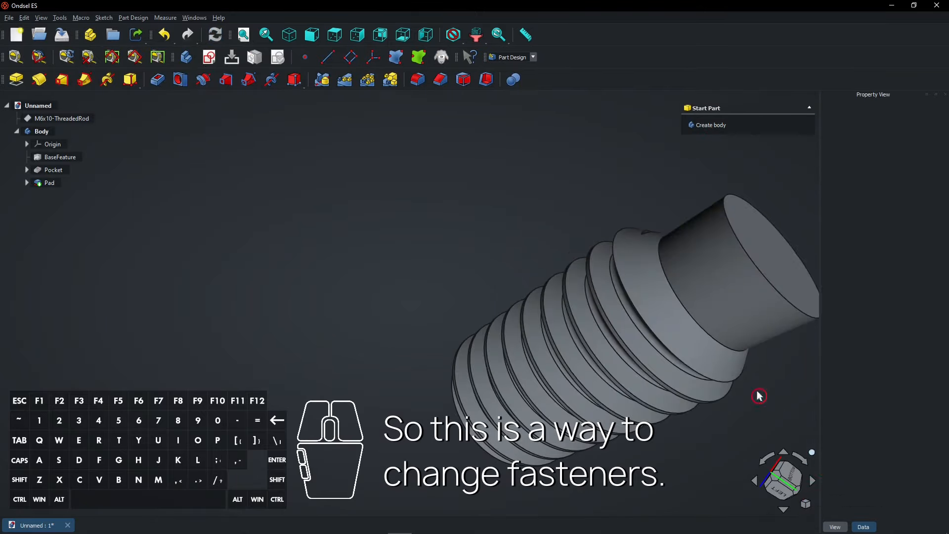
click(288, 35)
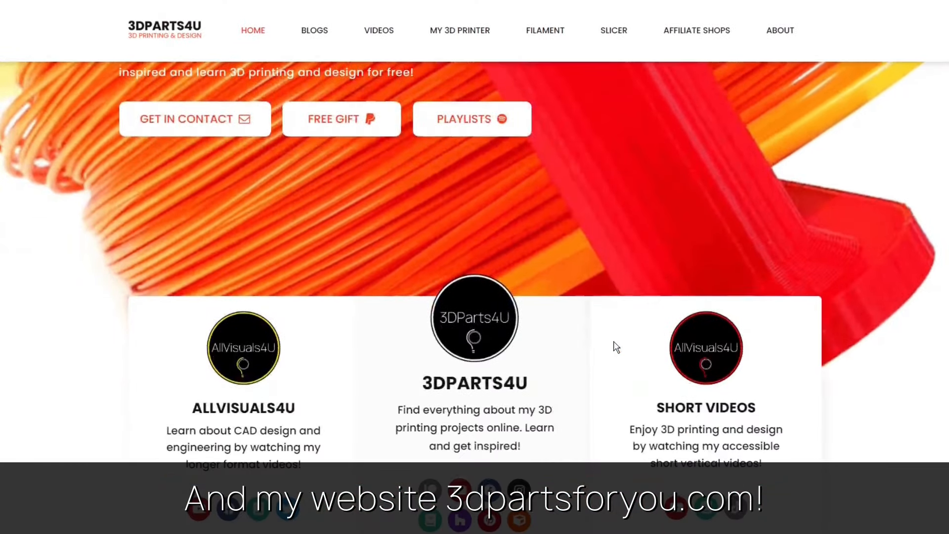
Step: Scroll the 3DParts4U home page down to the video player section
scroll(down, 3)
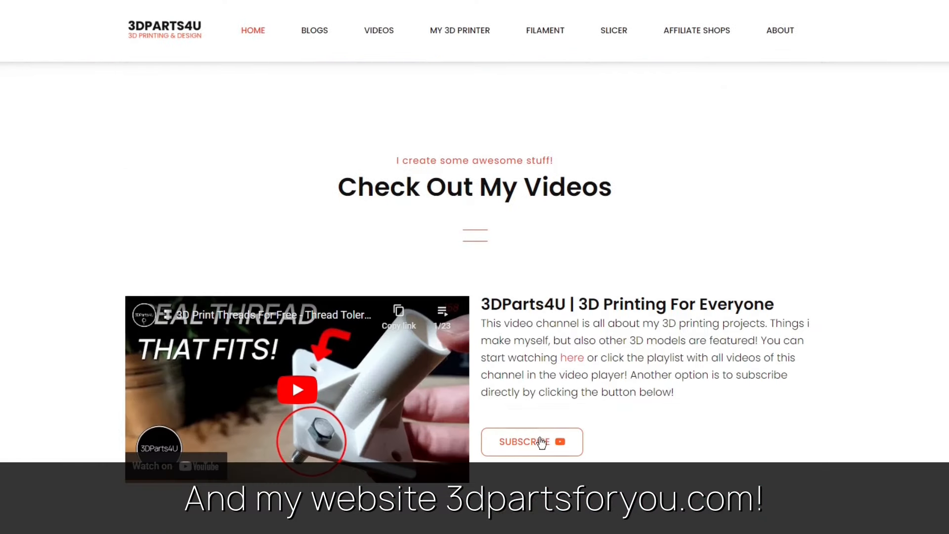